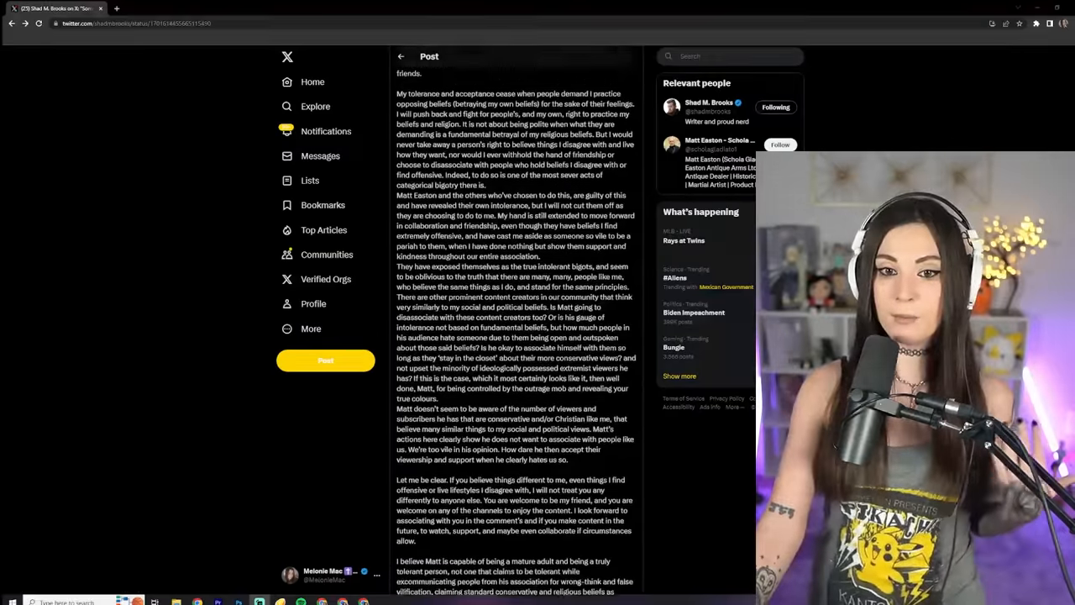
Scroll down the thread to reach the post with the screenshotted Facebook statement
{"action": "scroll", "scroll_direction": "down", "scroll_amount": 3}
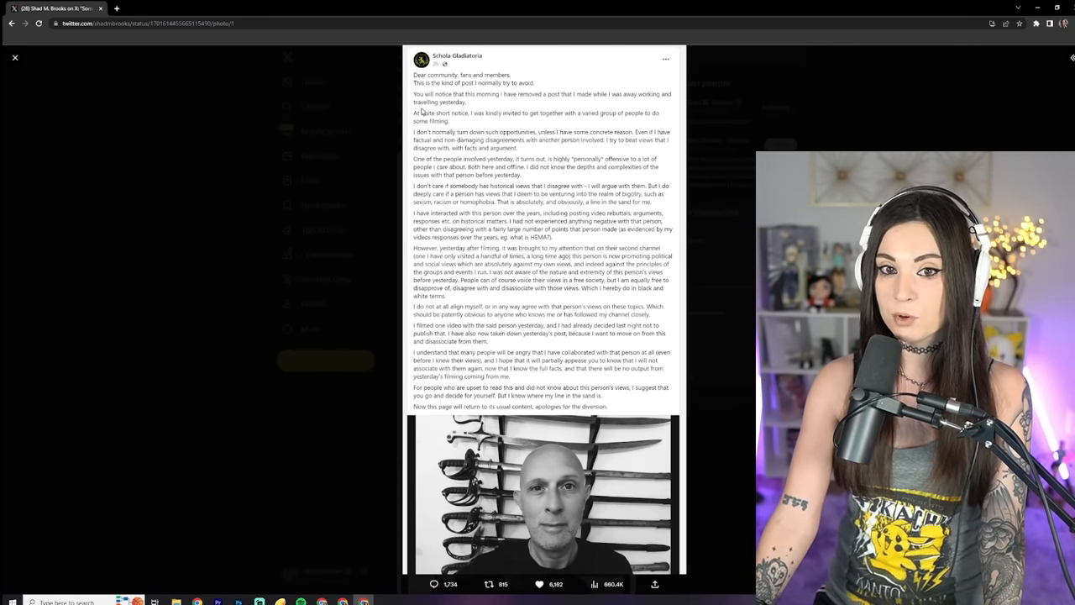
{"action": "mouse_move", "coordinate": [267, 102]}
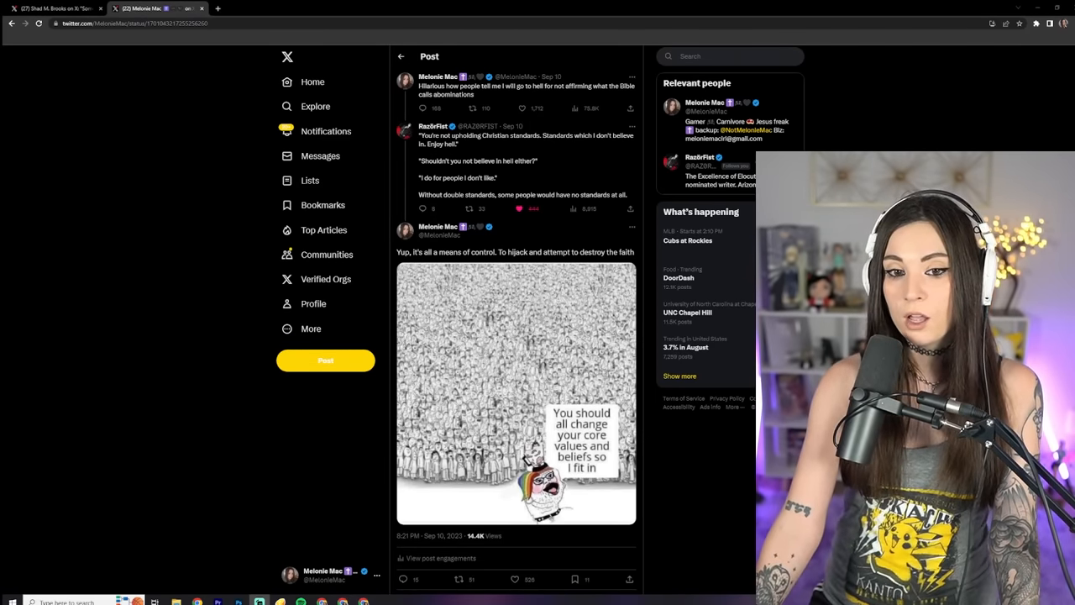
Close the full-size statement image and scroll the post back to its top
{"action": "left_click", "coordinate": [515, 393]}
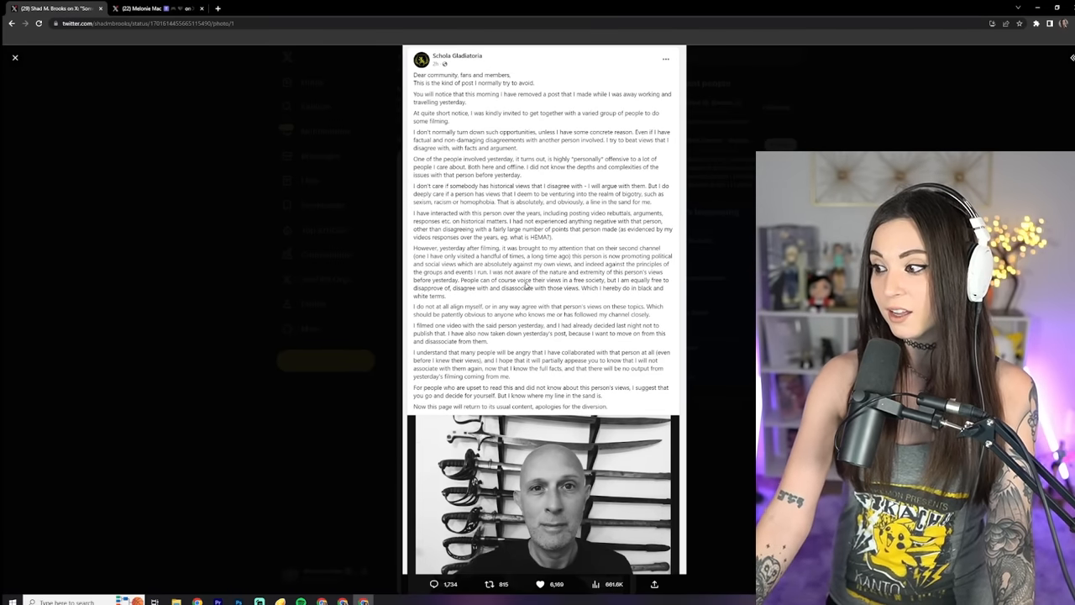
{"action": "mouse_move", "coordinate": [596, 306]}
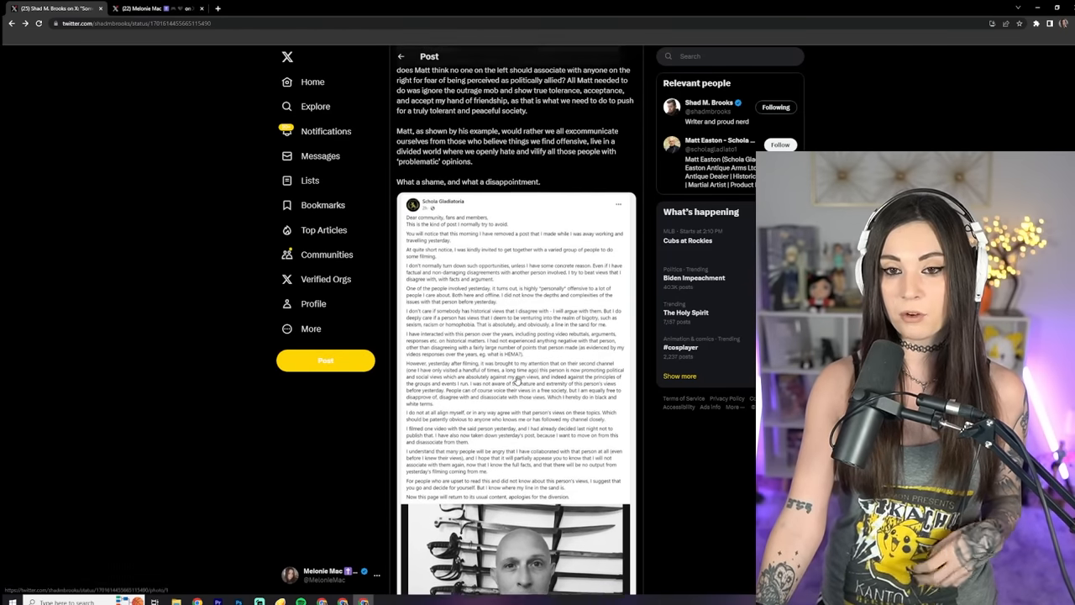
{"action": "scroll", "scroll_direction": "down", "scroll_amount": 3}
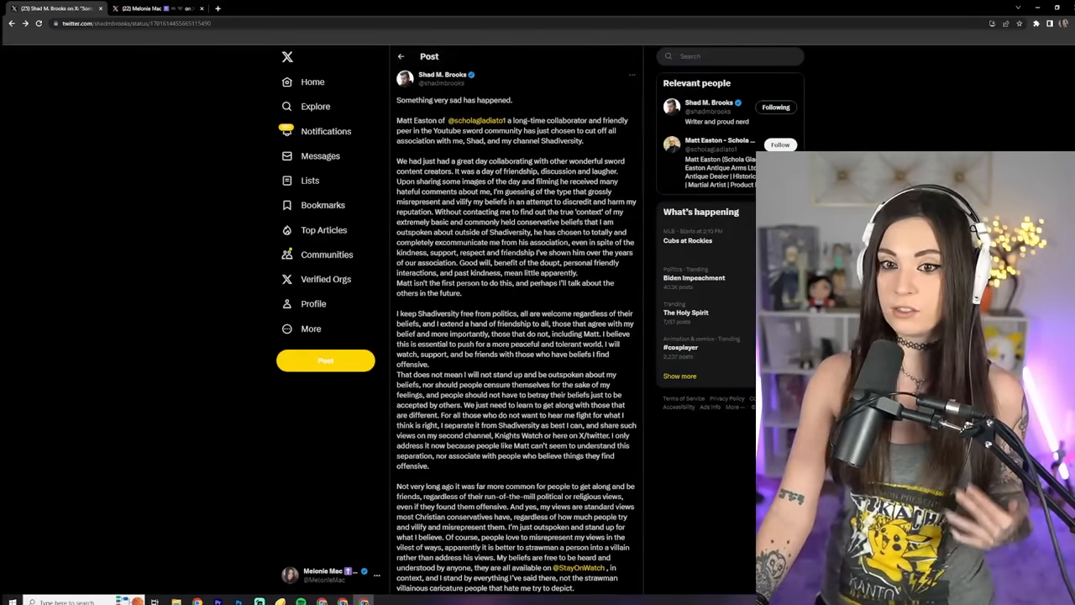
{"action": "scroll", "scroll_direction": "down", "scroll_amount": 3}
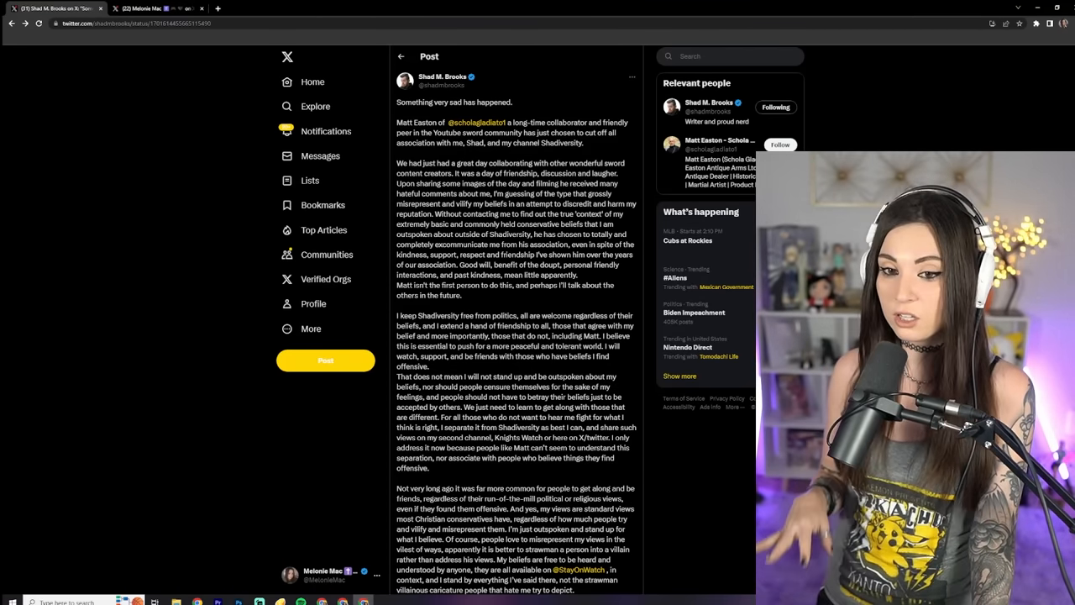
{"action": "scroll", "scroll_direction": "down", "scroll_amount": 3}
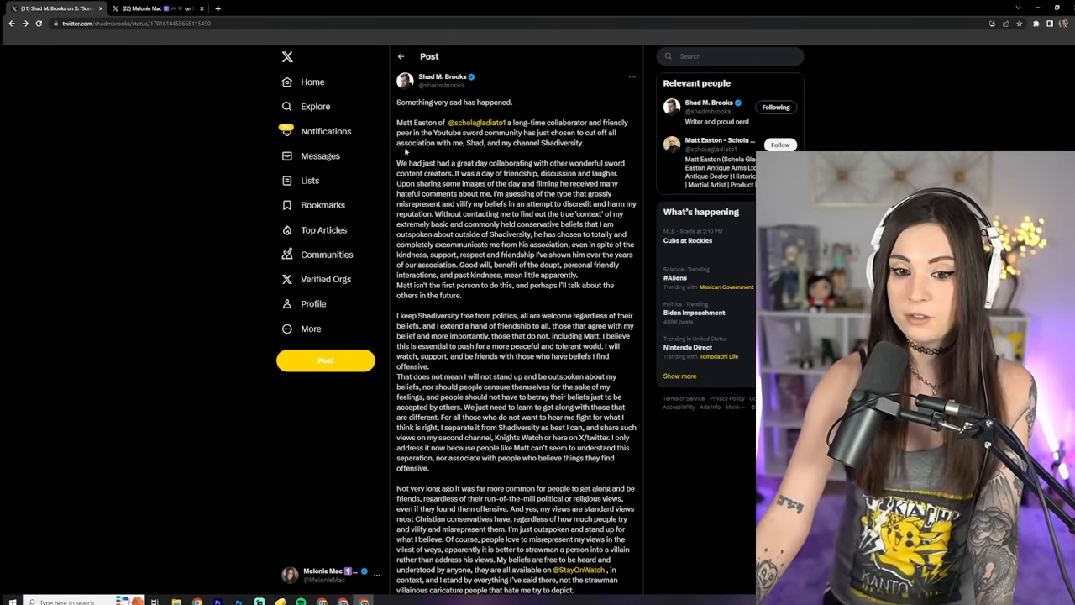
{"action": "scroll", "scroll_direction": "down", "scroll_amount": 3}
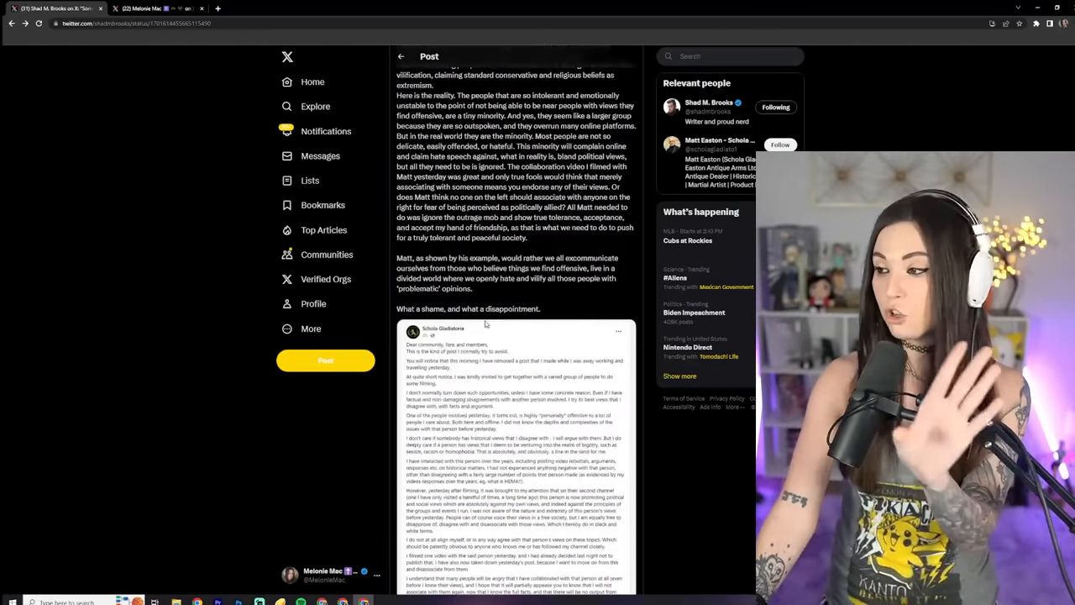
{"action": "scroll", "scroll_direction": "down", "scroll_amount": 3}
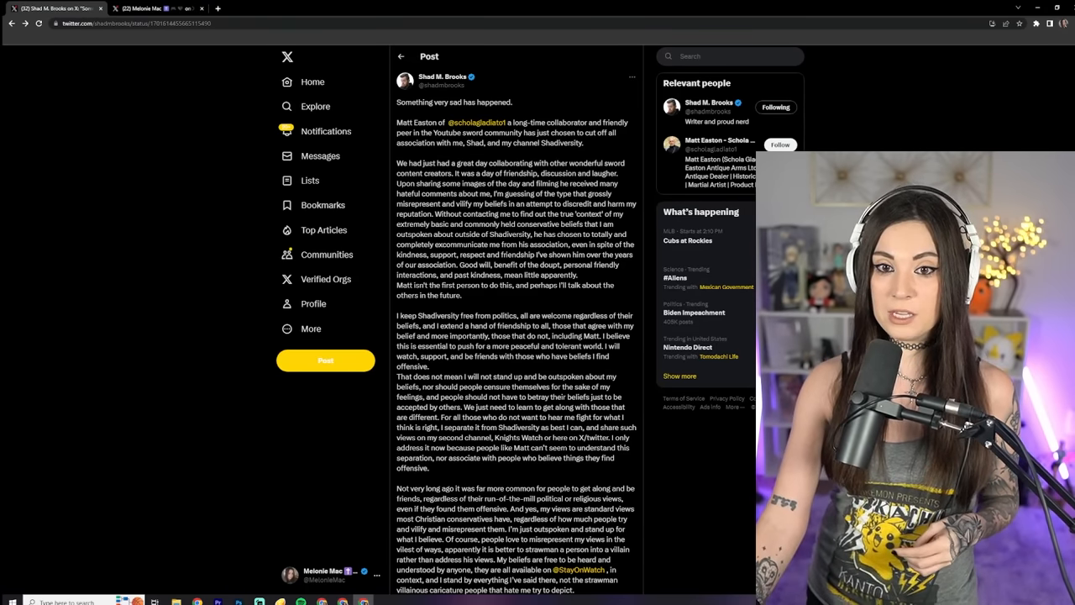
{"action": "scroll", "scroll_direction": "down", "scroll_amount": 3}
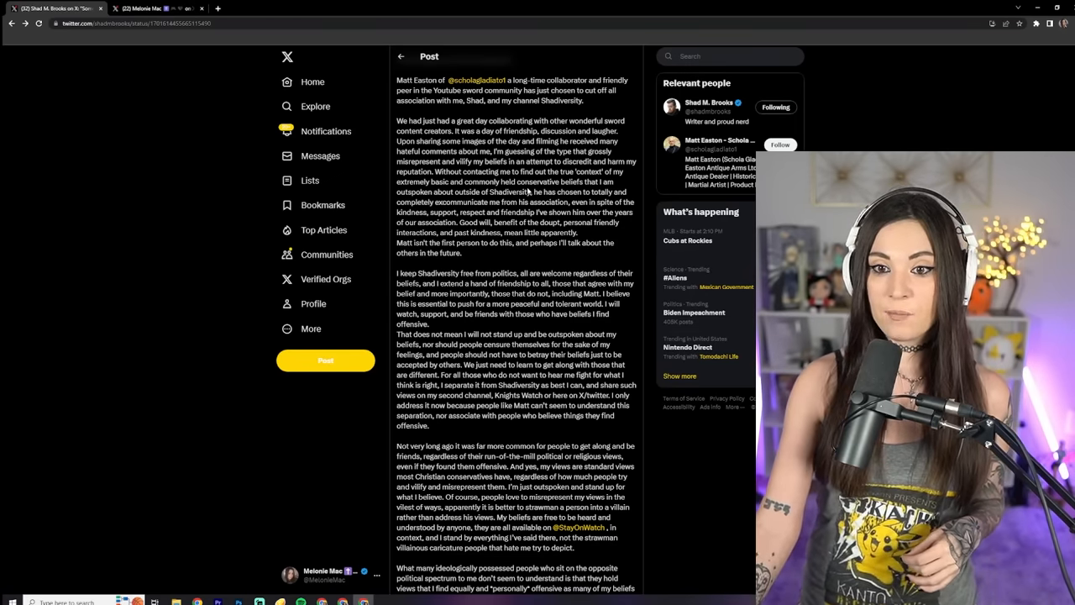
{"action": "scroll", "scroll_direction": "down", "scroll_amount": 3}
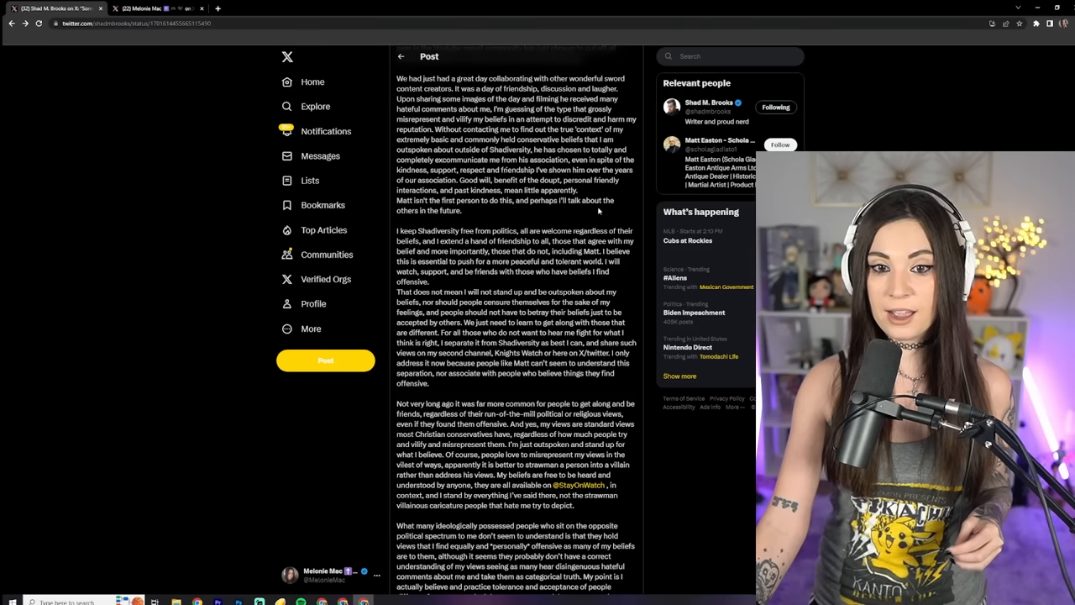
{"action": "scroll", "scroll_direction": "down", "scroll_amount": 3}
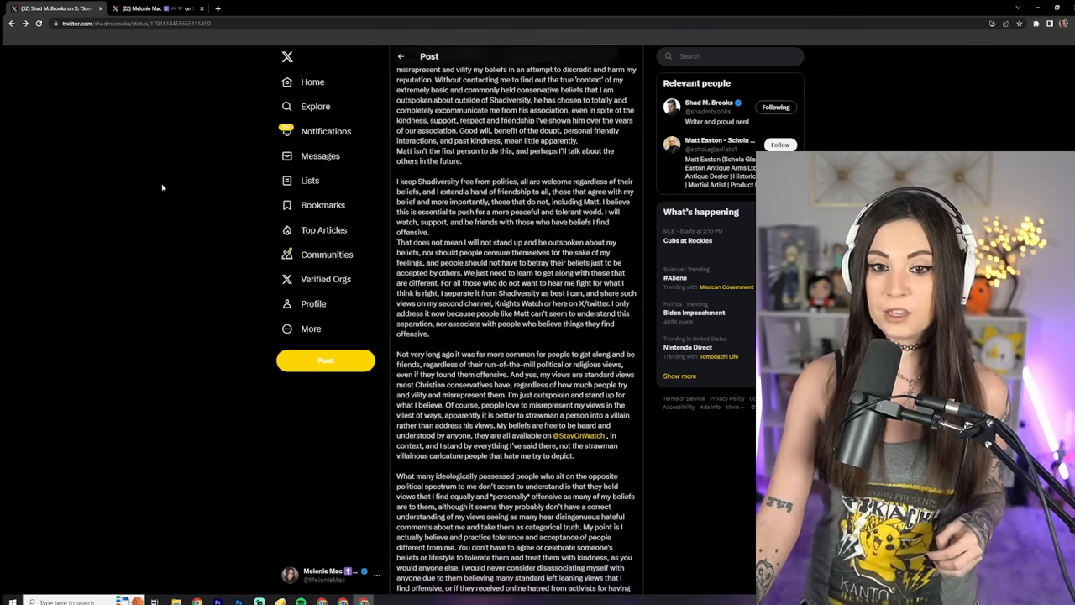
{"action": "scroll", "scroll_direction": "down", "scroll_amount": 3}
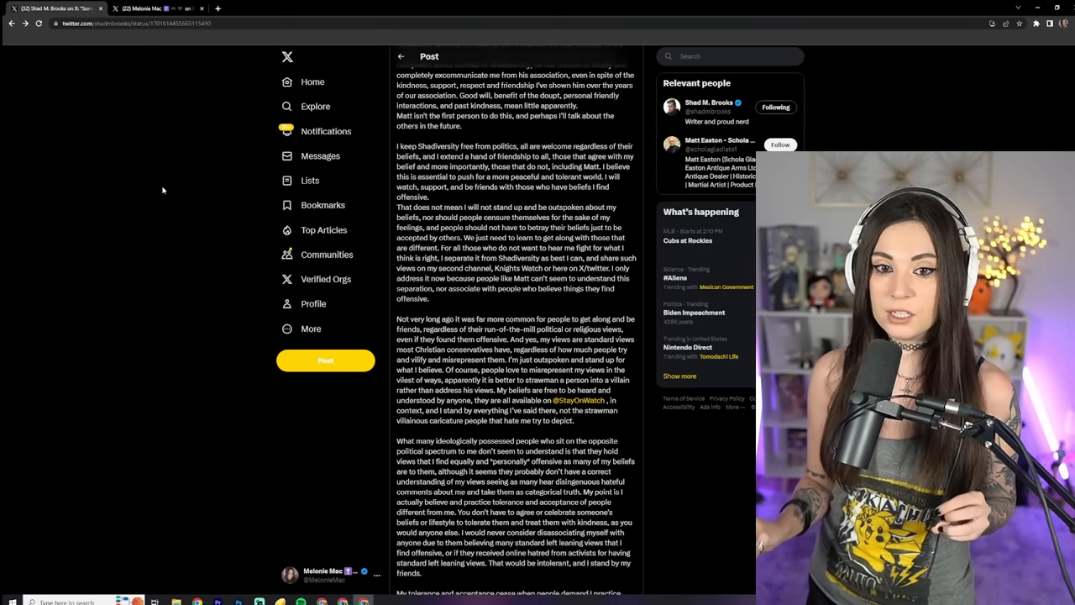
{"action": "scroll", "scroll_direction": "down", "scroll_amount": 3}
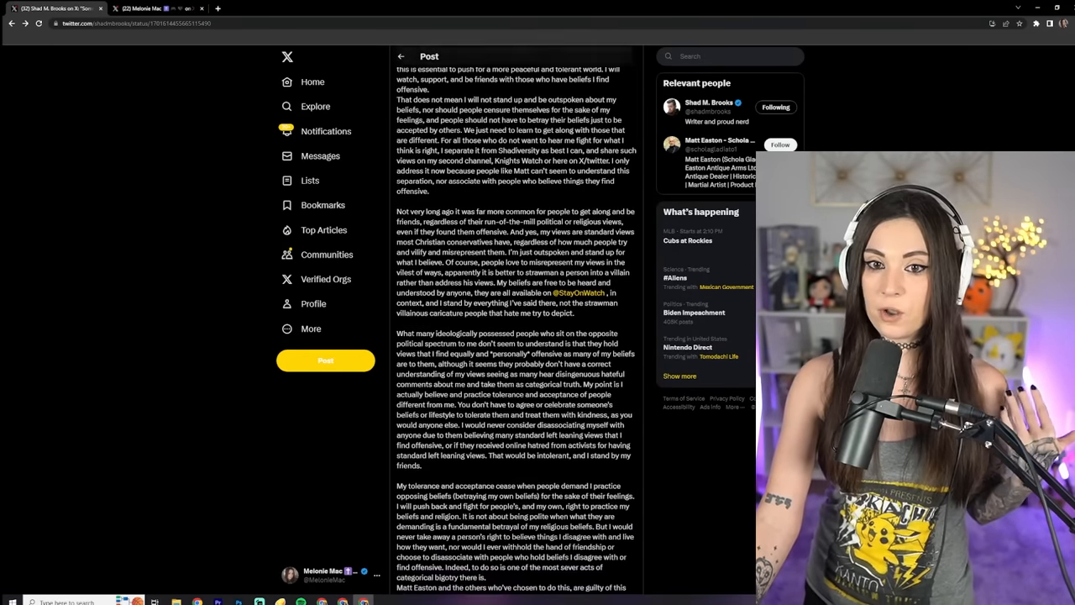
{"action": "scroll", "scroll_direction": "down", "scroll_amount": 3}
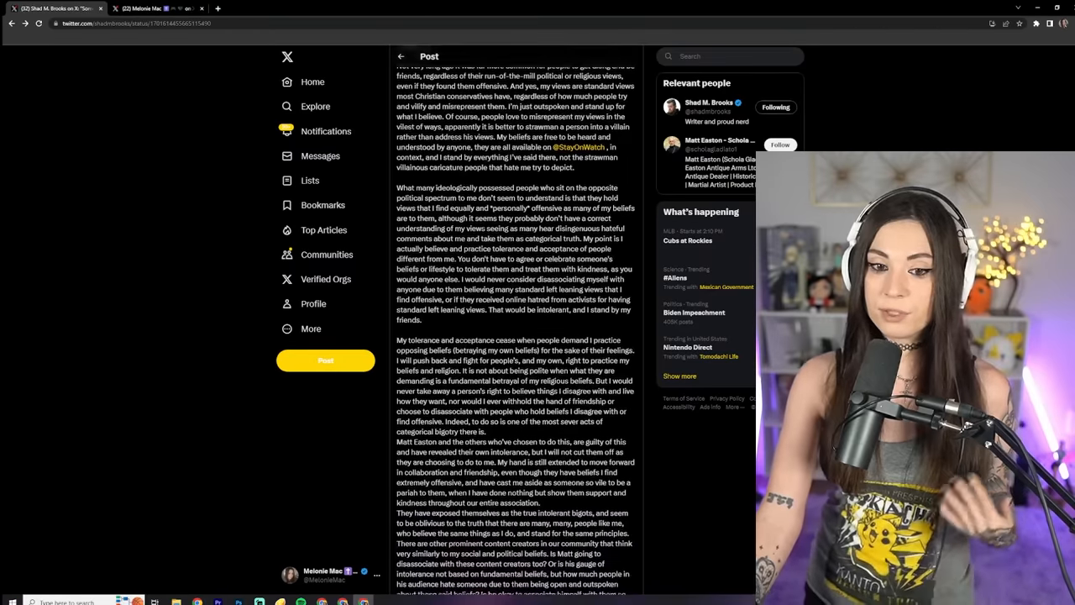
{"action": "scroll", "scroll_direction": "down", "scroll_amount": 3}
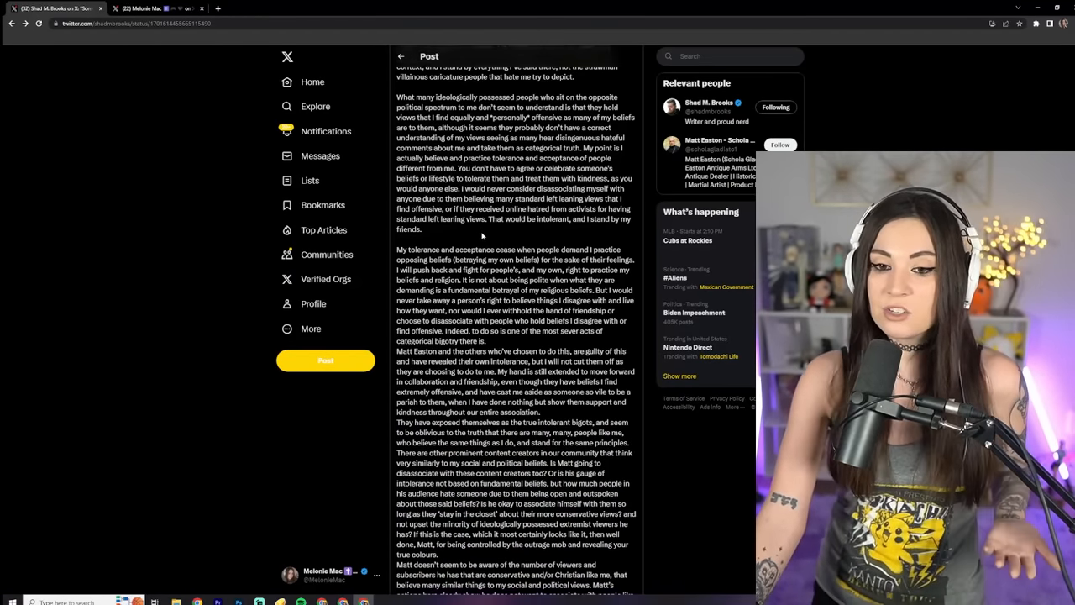
{"action": "scroll", "scroll_direction": "down", "scroll_amount": 3}
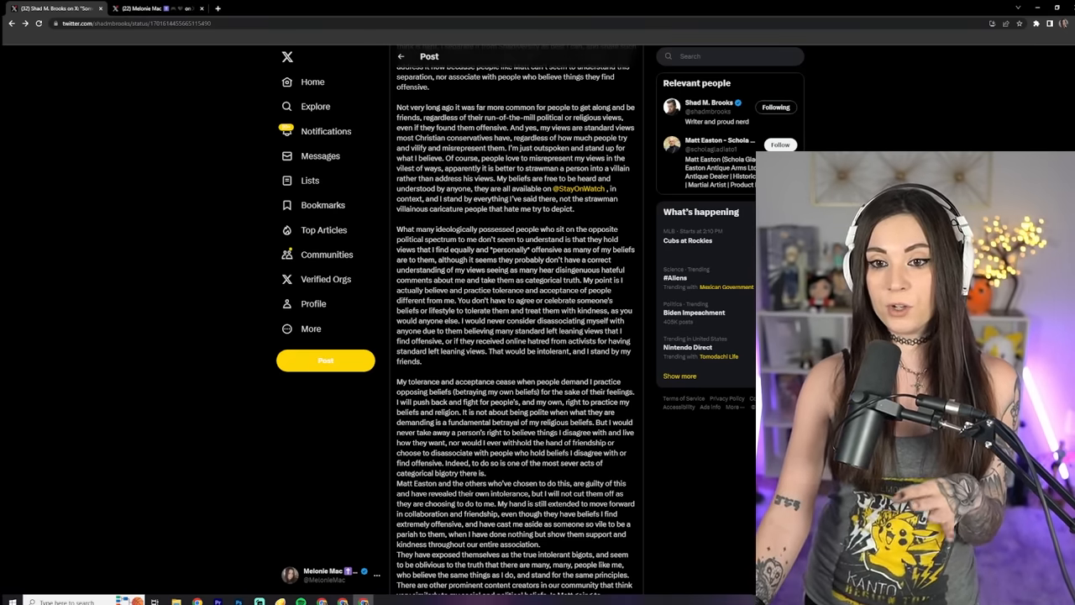
{"action": "scroll", "scroll_direction": "up", "scroll_amount": 3}
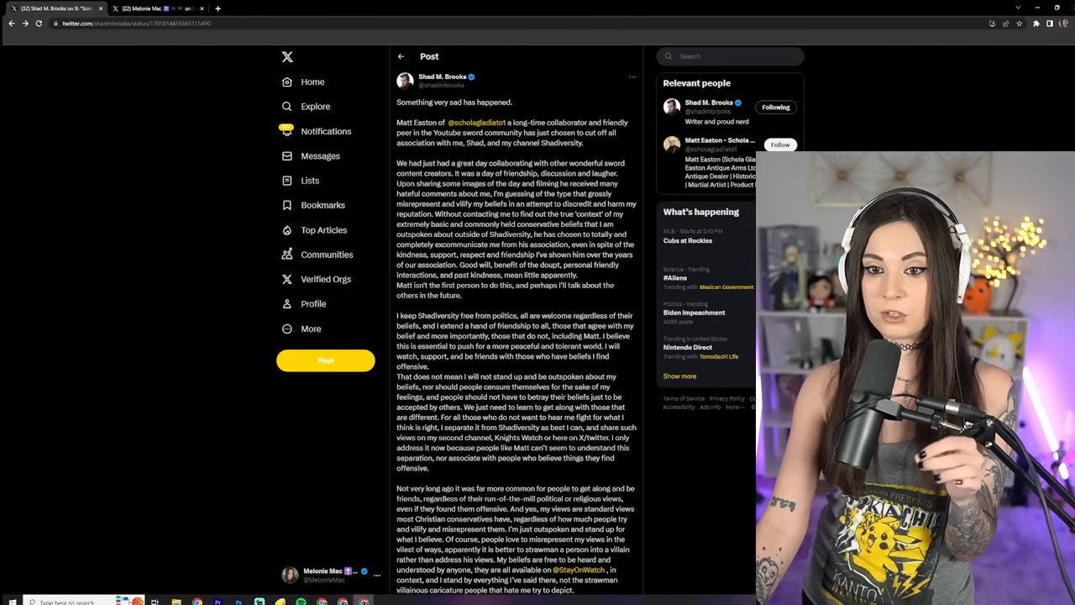